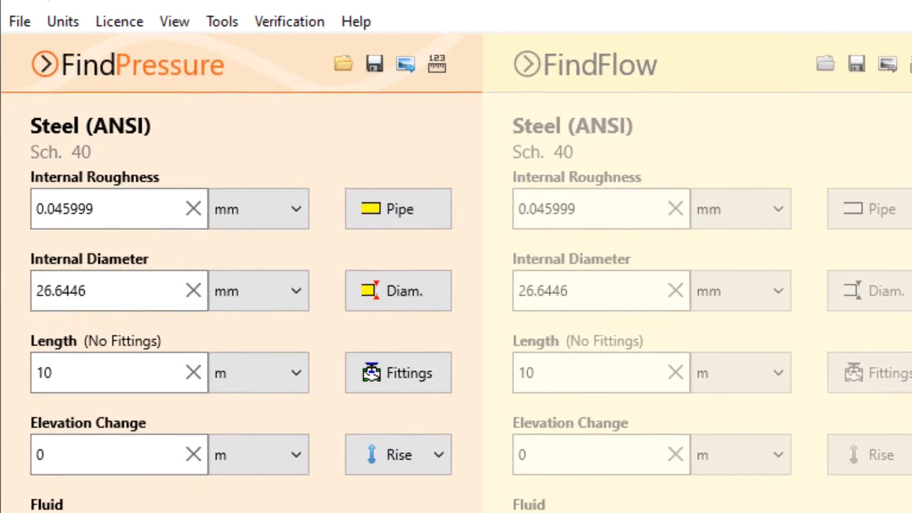
Review the File menu's load, save, report and screenshot options, then the metric/imperial Units choices.
scroll(down, 3)
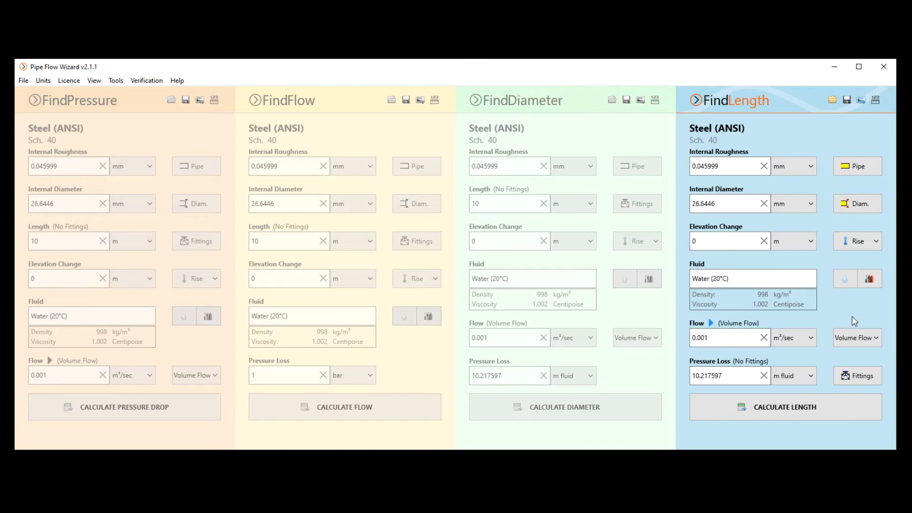
mouse_move(214, 351)
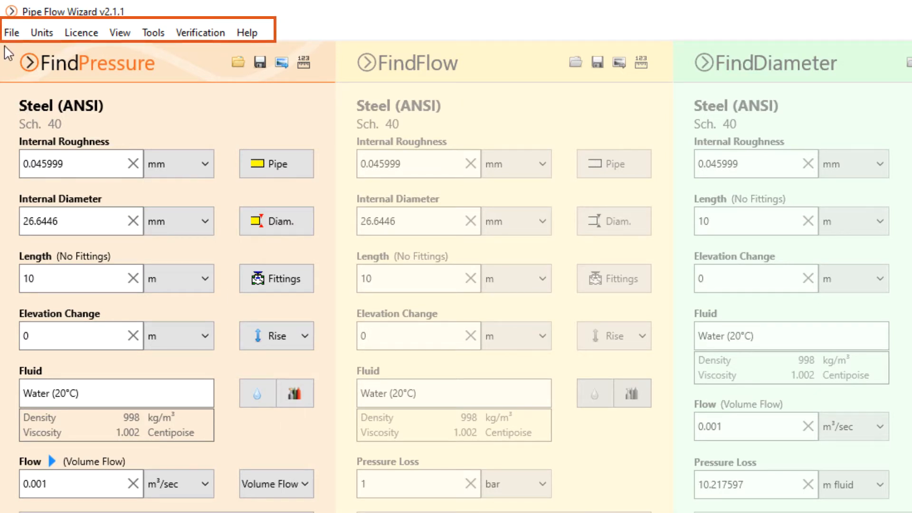
mouse_move(247, 52)
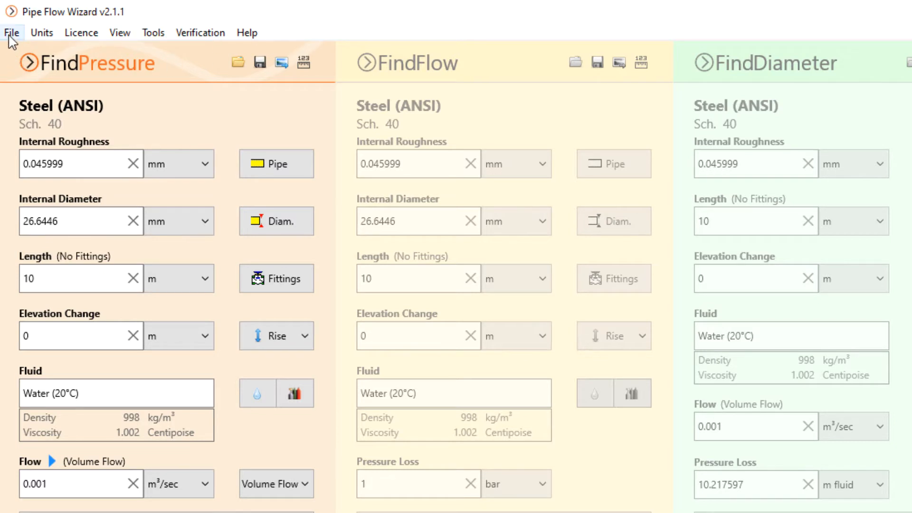
click(12, 32)
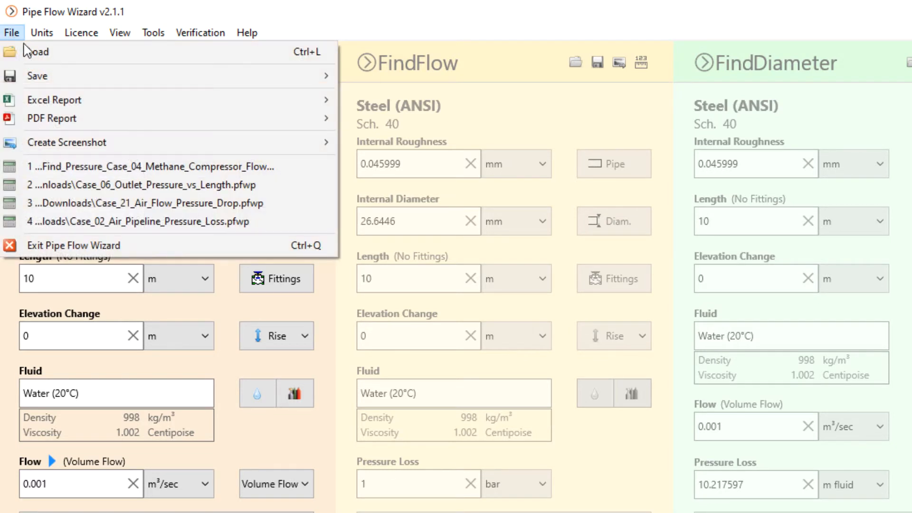
mouse_move(142, 51)
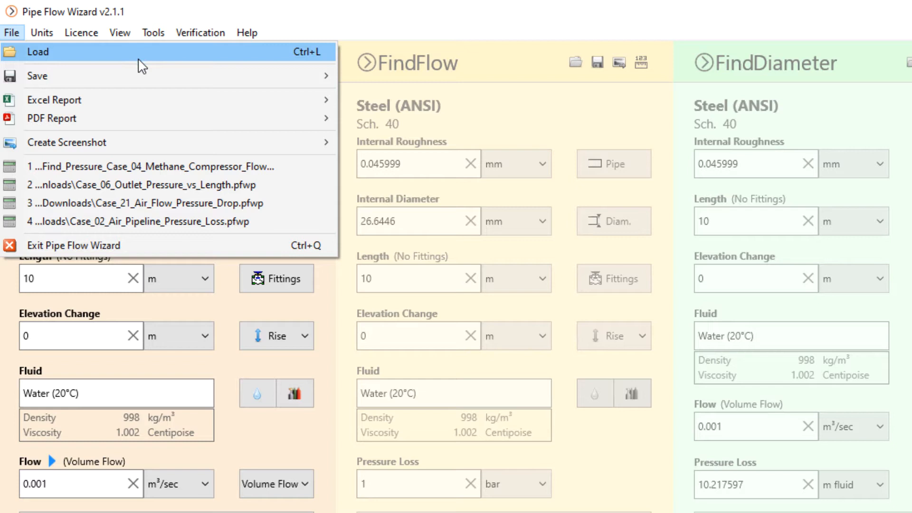
mouse_move(225, 99)
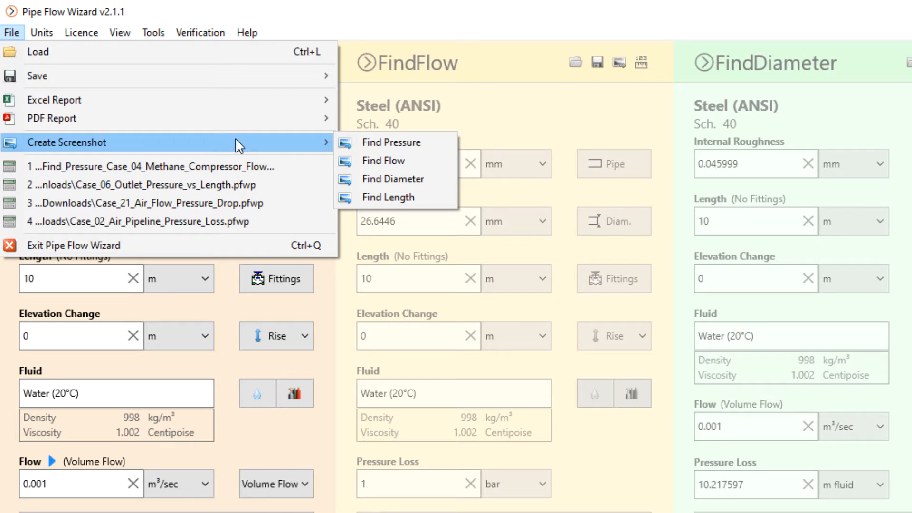
click(42, 32)
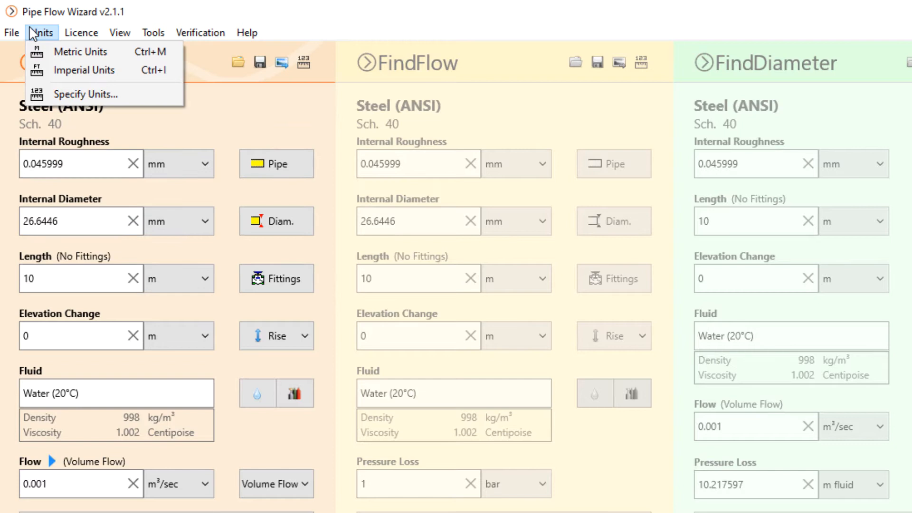
Review the Licence options, collapse and re-expand the calculation panels, and view the Tools settings.
click(81, 32)
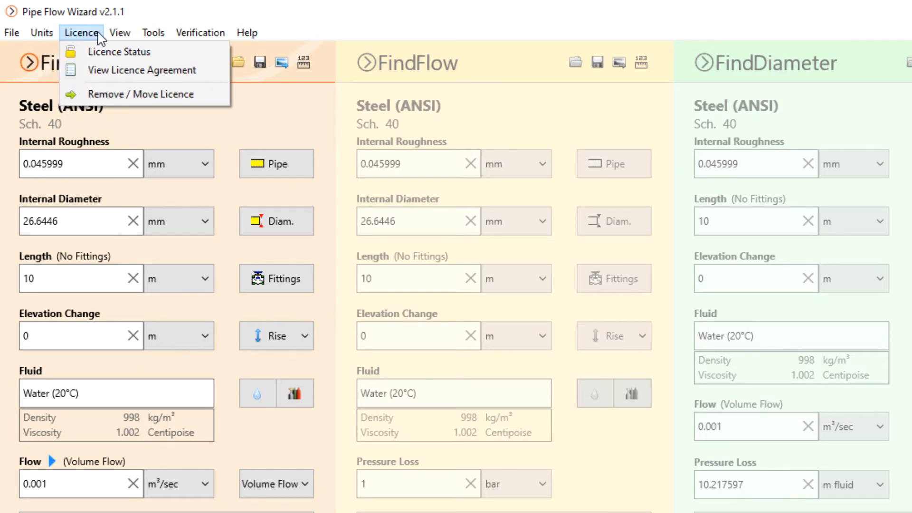
click(120, 31)
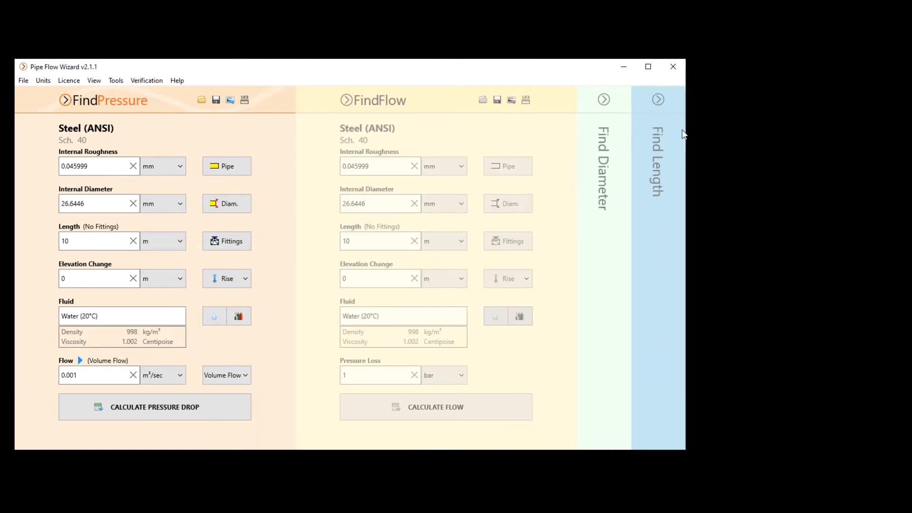
click(658, 99)
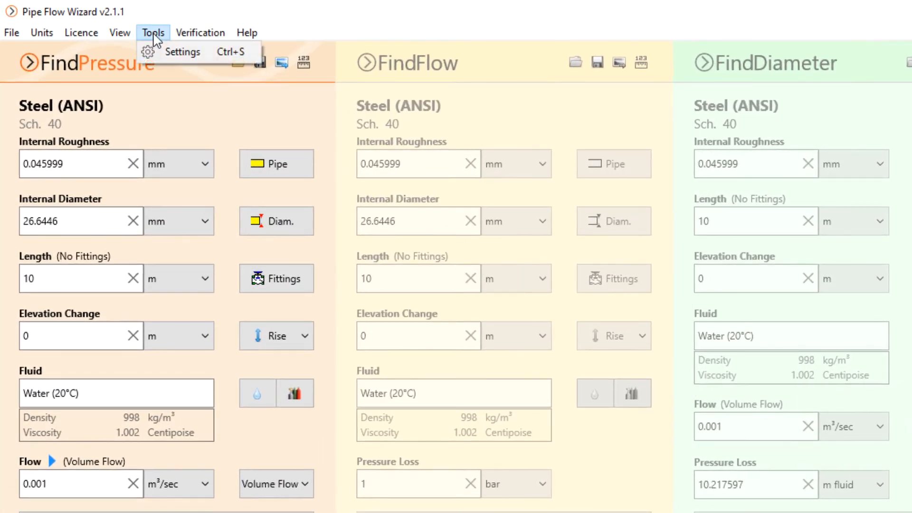
View the Verification menu's liquid, gas and compressible flow PDF documents, then dismiss it.
click(200, 31)
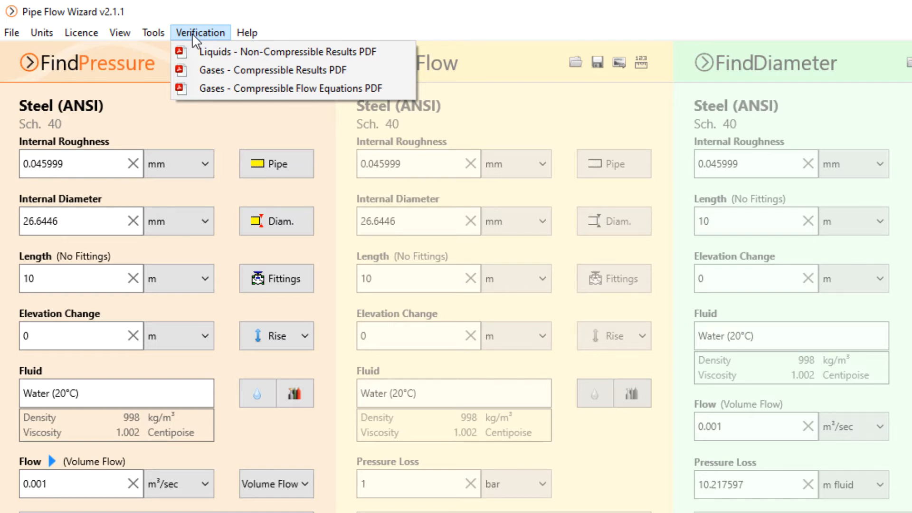
click(246, 32)
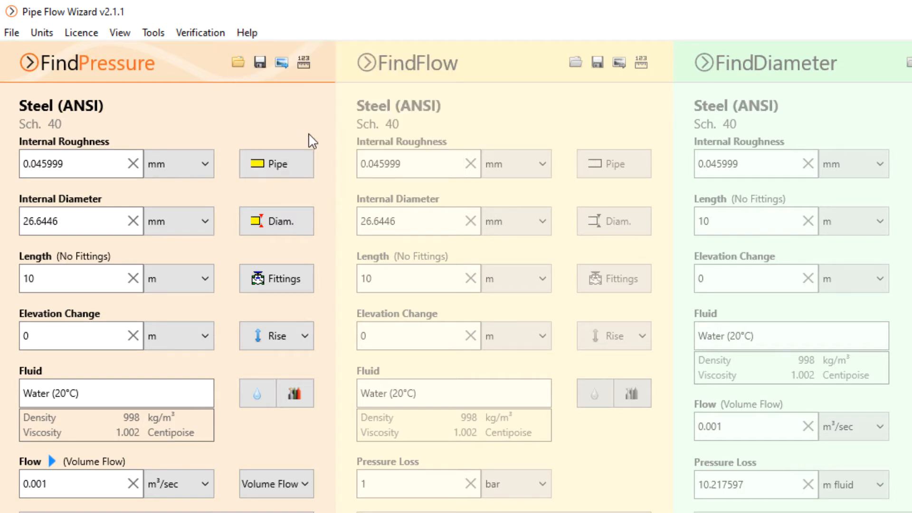
mouse_move(318, 132)
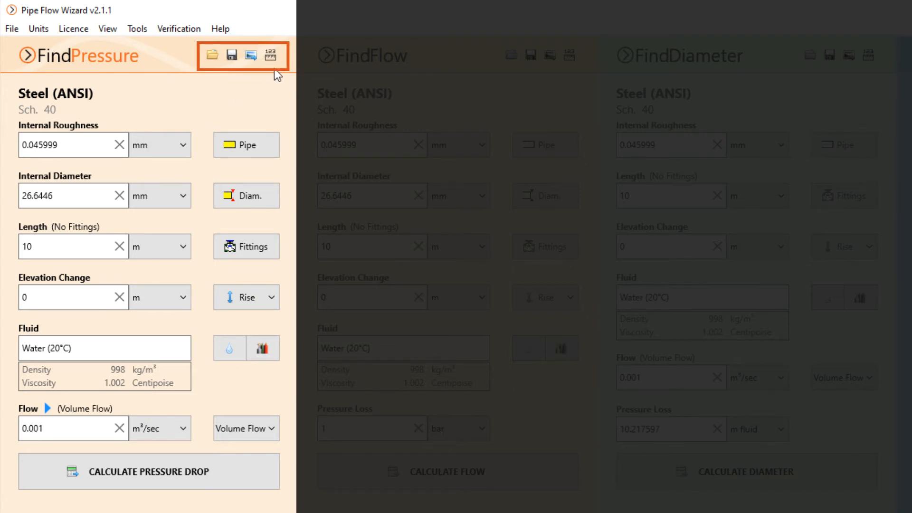
mouse_move(211, 55)
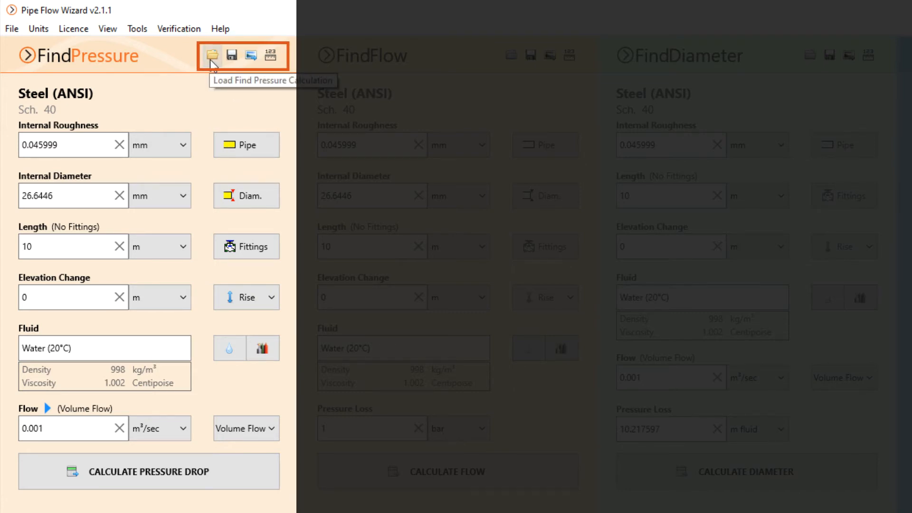
mouse_move(231, 55)
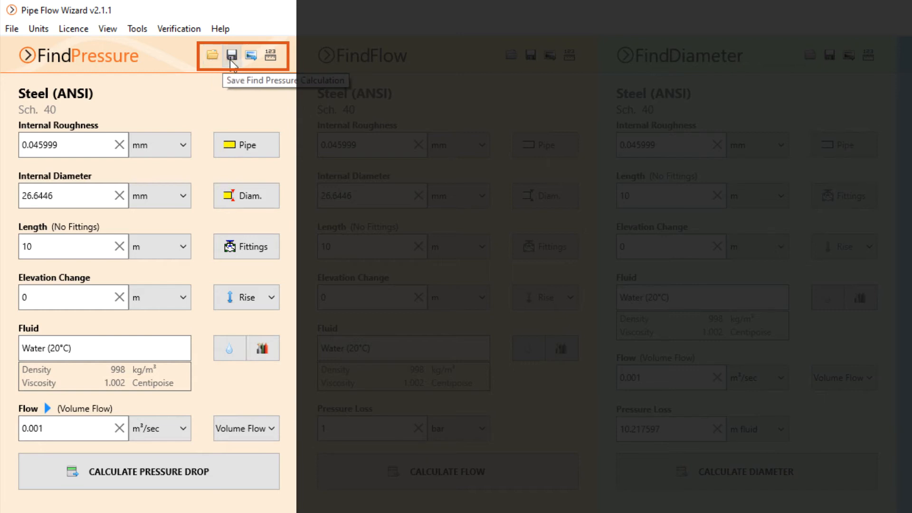
mouse_move(249, 57)
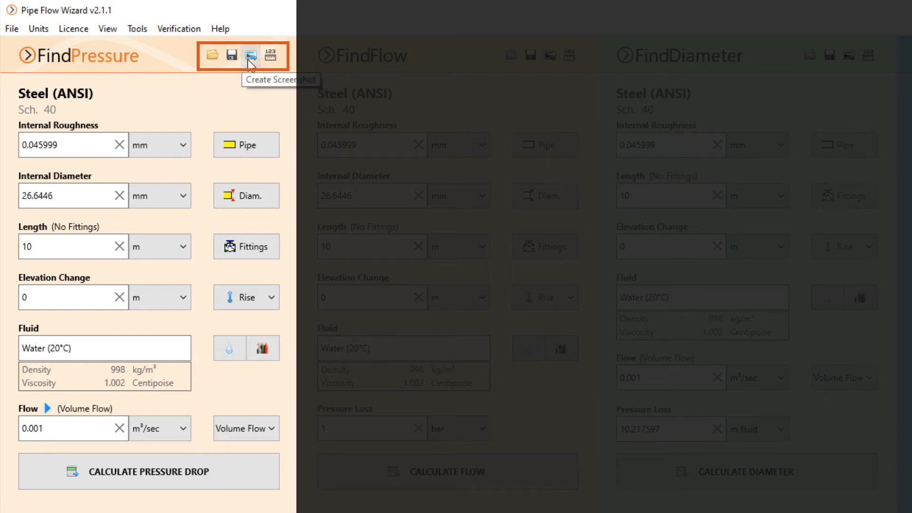
mouse_move(268, 55)
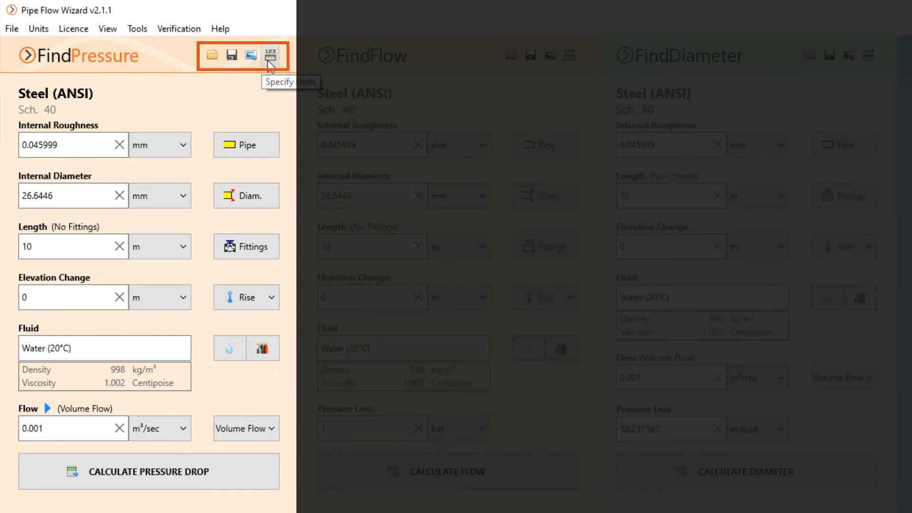
mouse_move(278, 103)
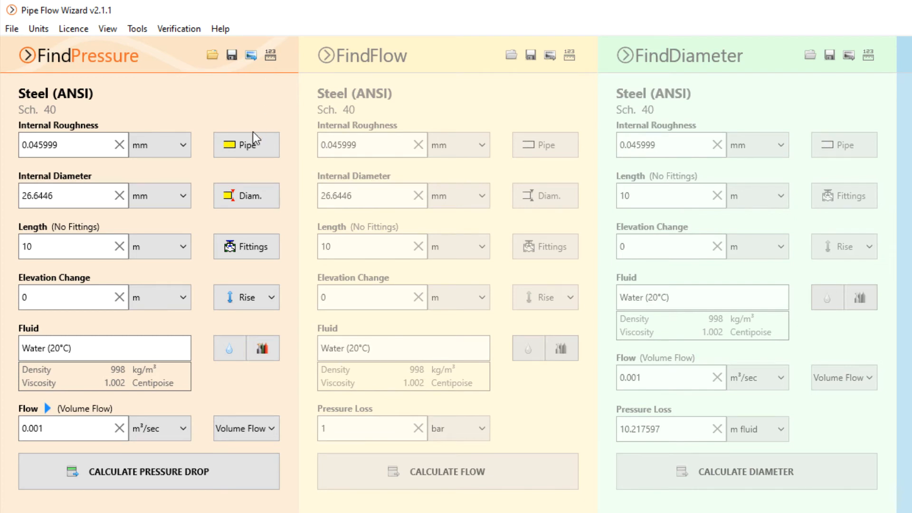
click(245, 144)
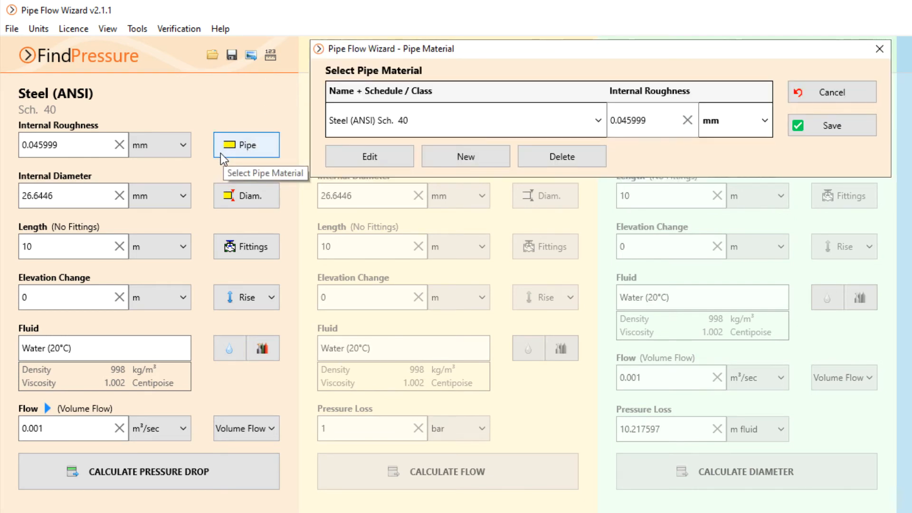
click(247, 195)
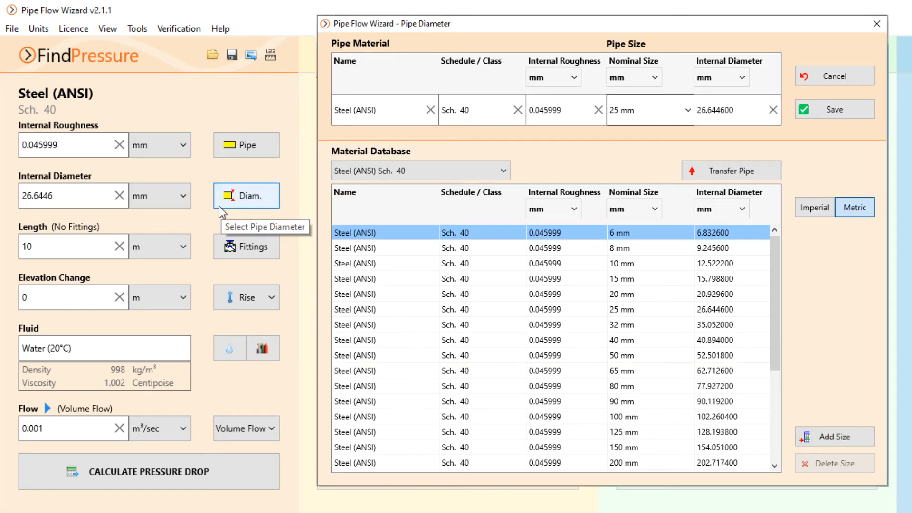
click(246, 246)
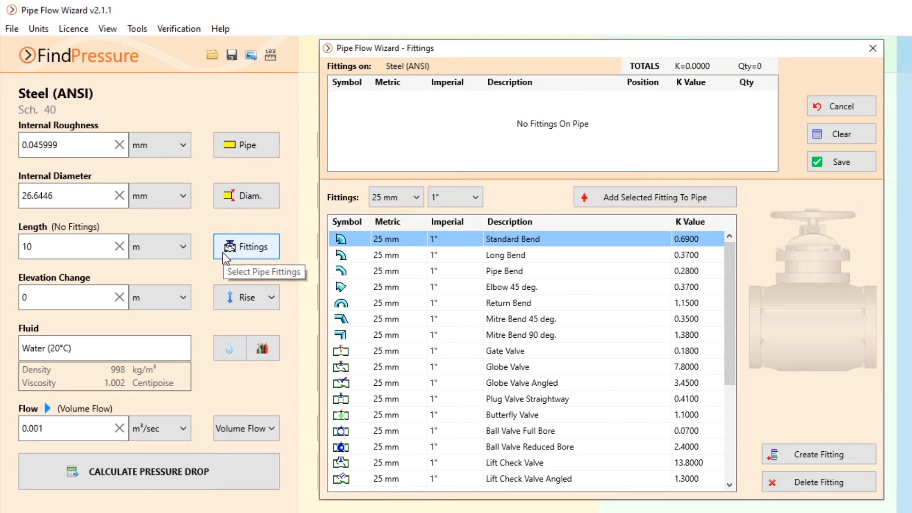
click(262, 348)
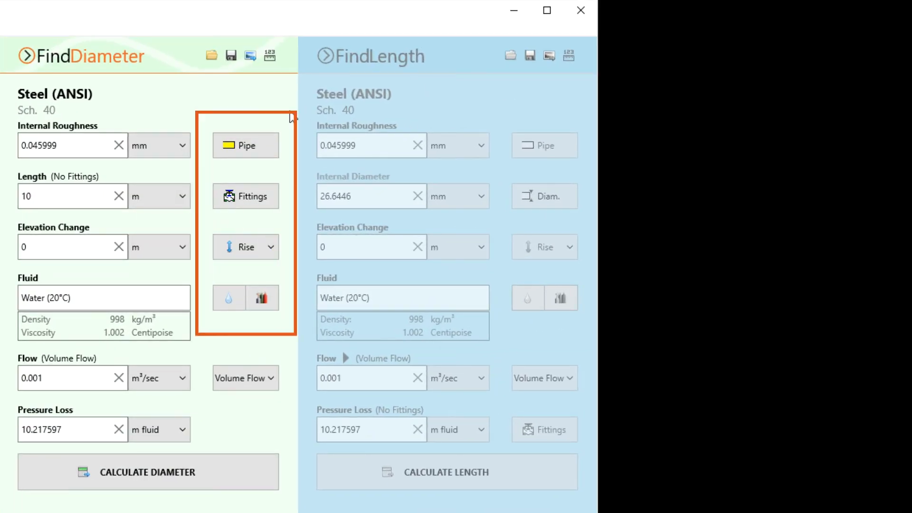
mouse_move(294, 233)
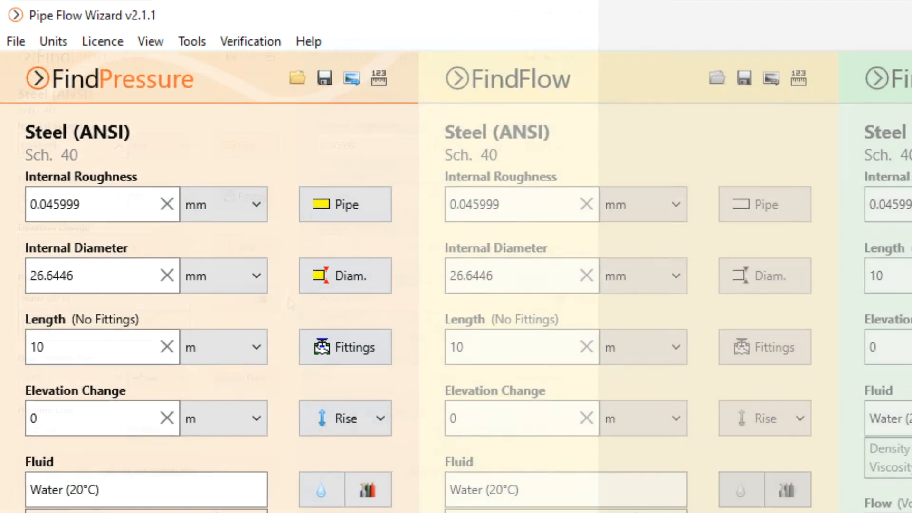
scroll(down, 3)
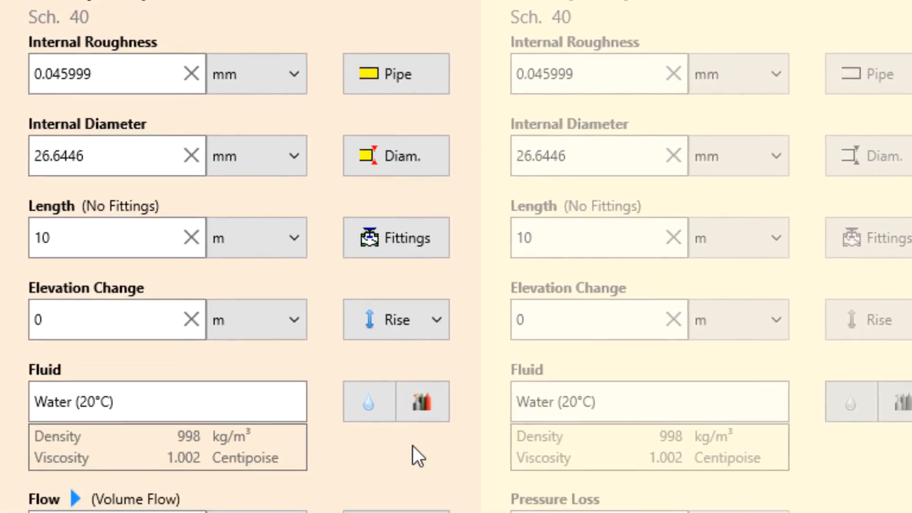
scroll(down, 3)
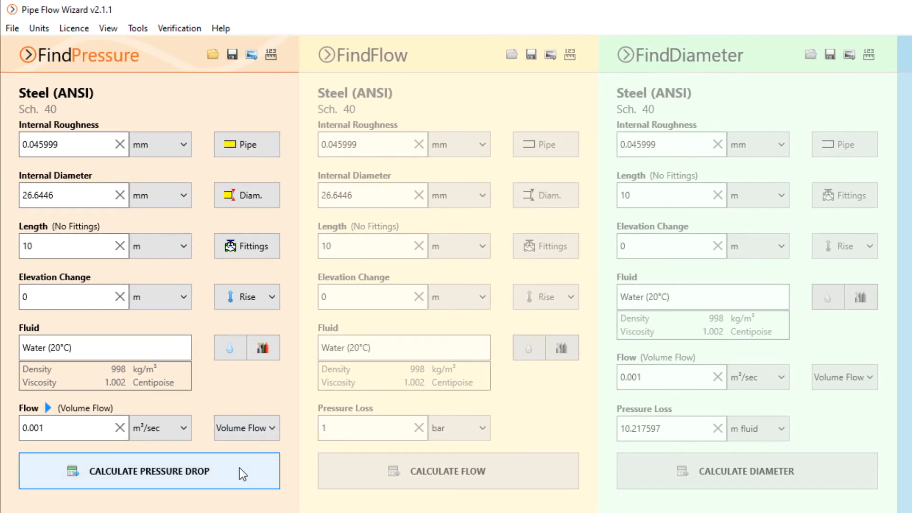
Run the pressure drop calculation (turbulent, Reynolds 47595, 1.600197 m fluid) and inspect material and fluid details.
click(149, 471)
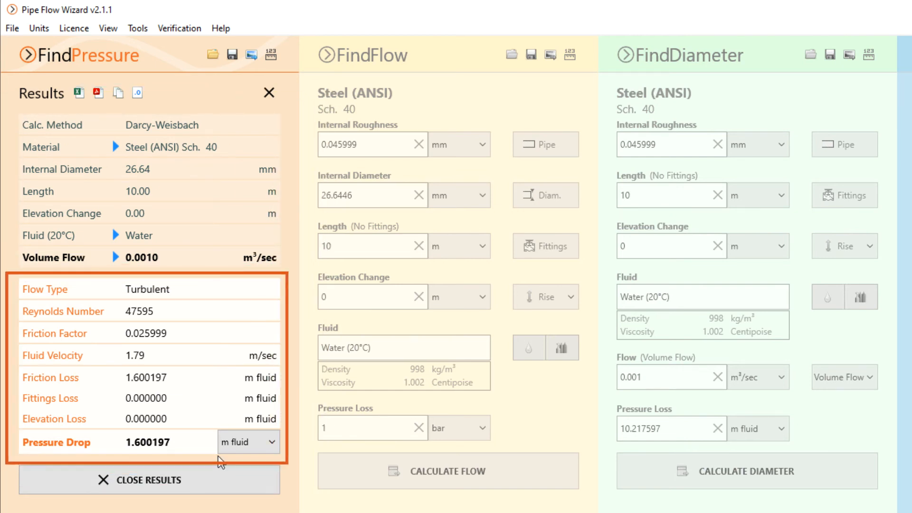
click(109, 147)
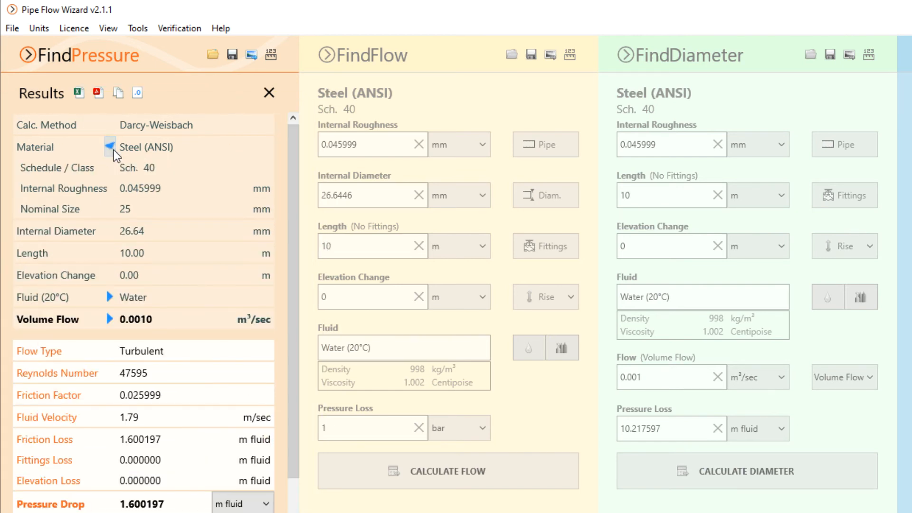
click(109, 297)
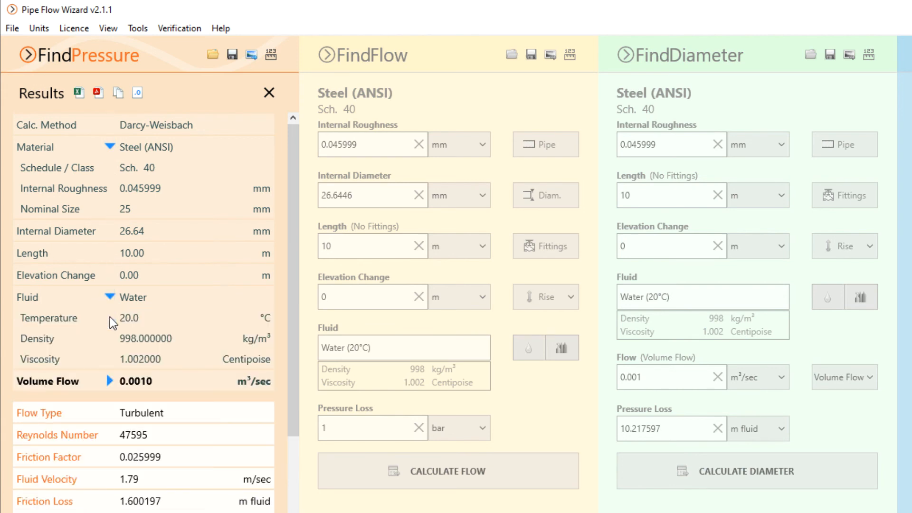
scroll(down, 3)
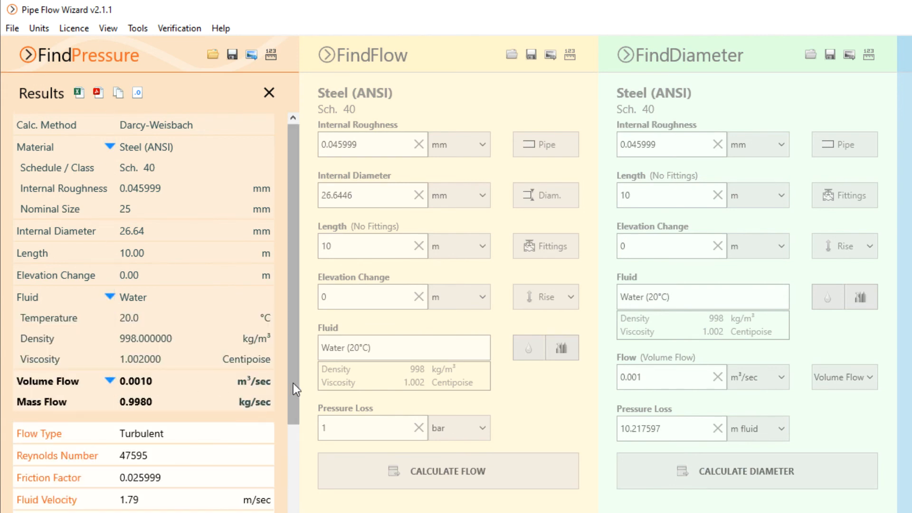
click(109, 296)
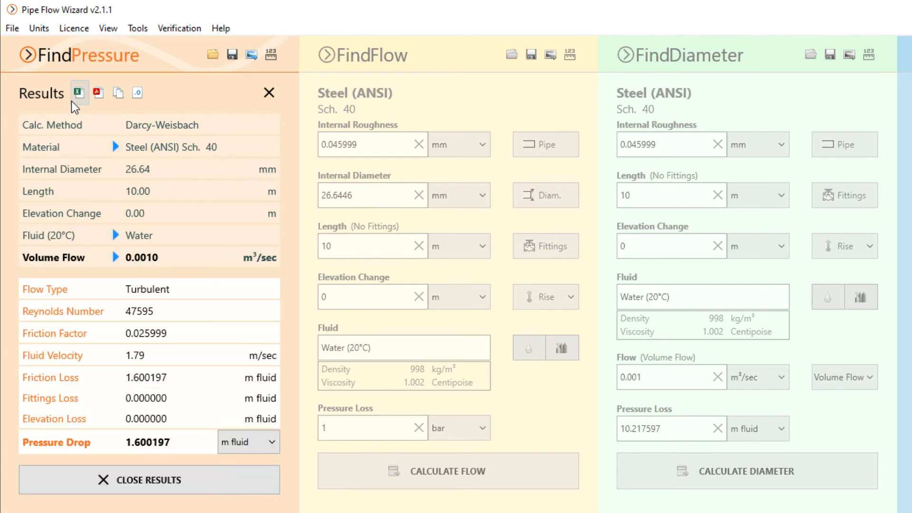
mouse_move(78, 93)
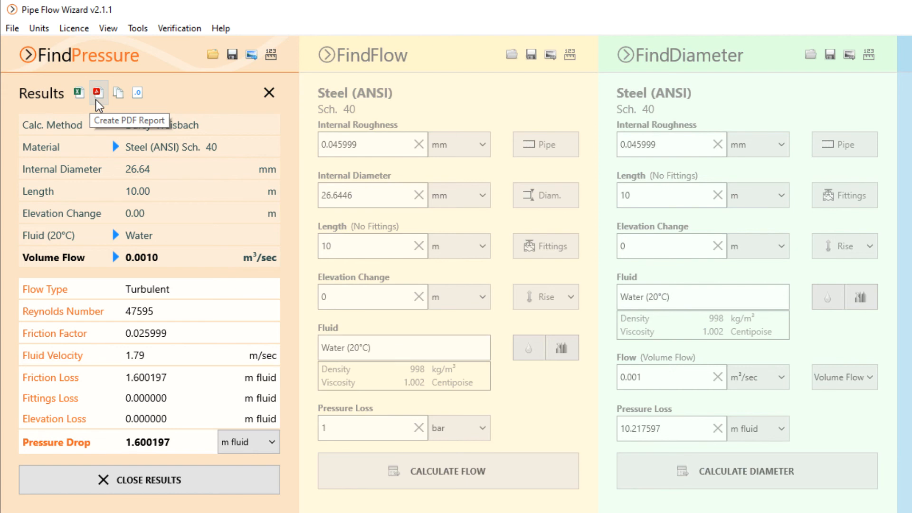
mouse_move(119, 94)
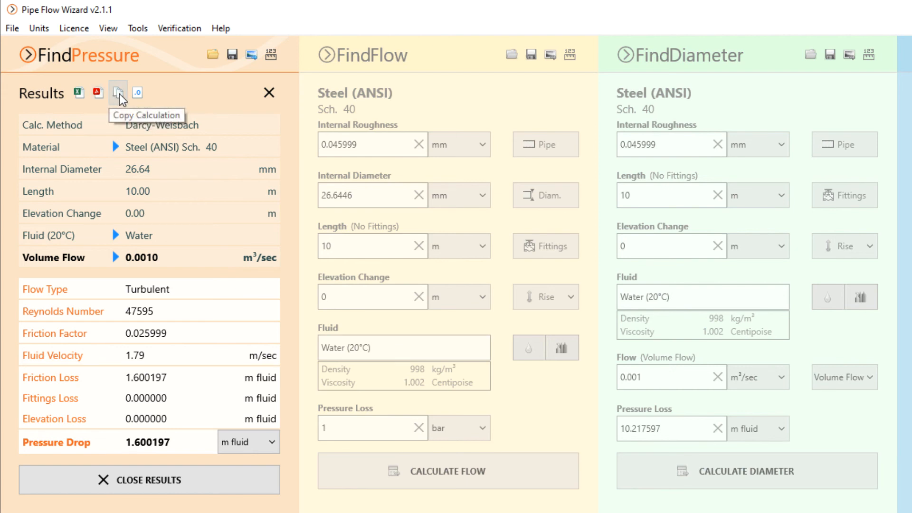
mouse_move(137, 93)
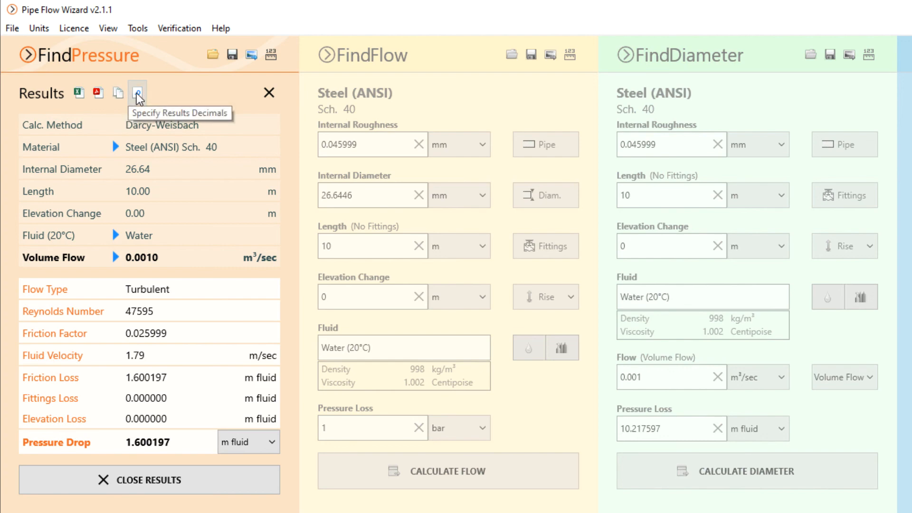
mouse_move(269, 114)
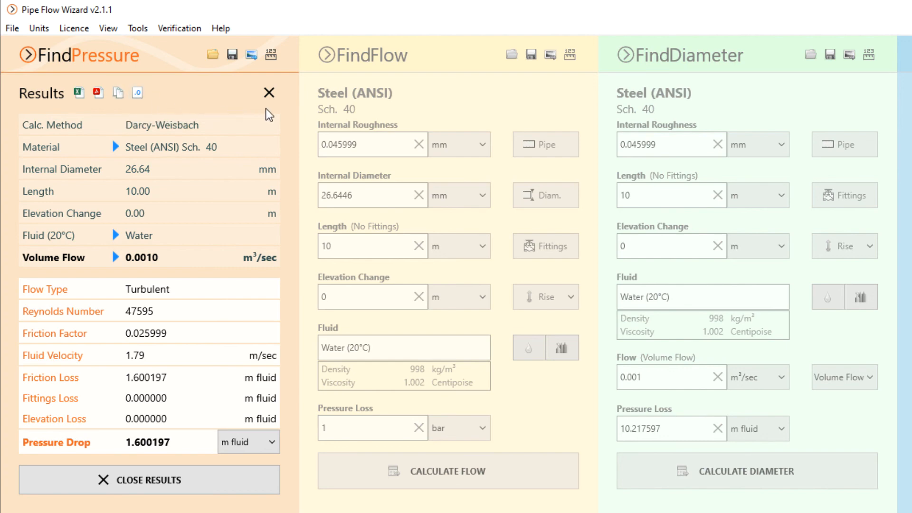
Close the Results panel to return to the calculator inputs.
click(268, 92)
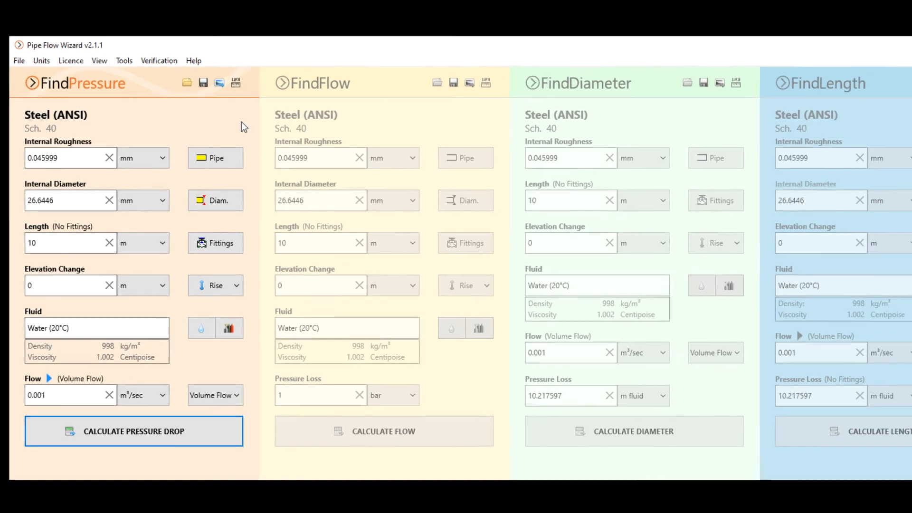